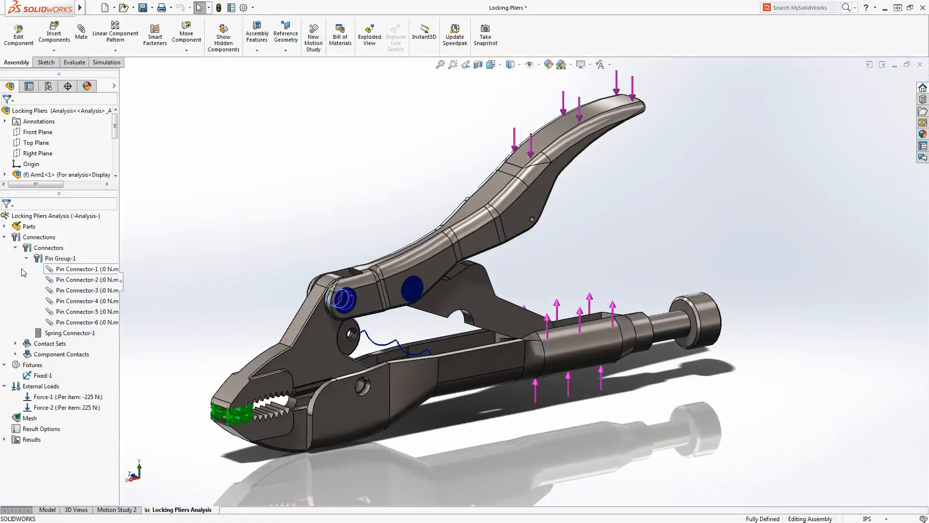
mouse_move(87, 290)
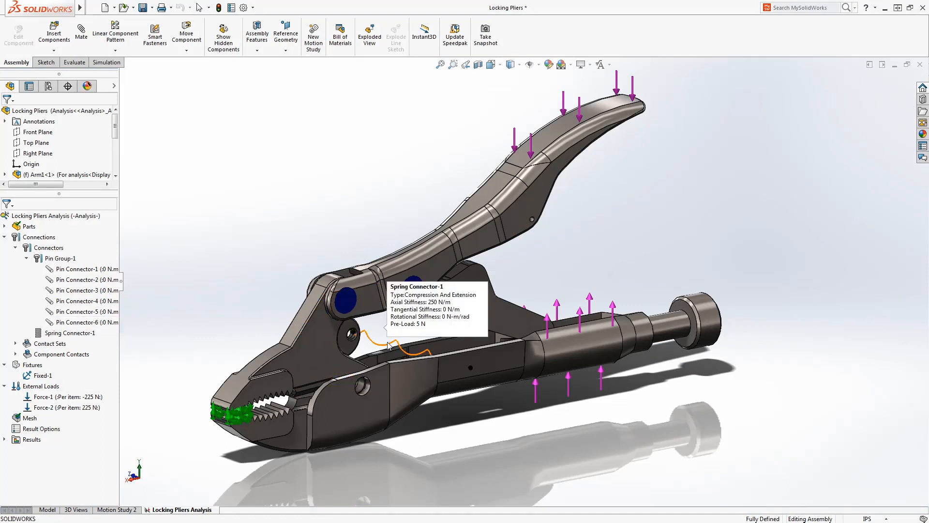
mouse_move(163, 124)
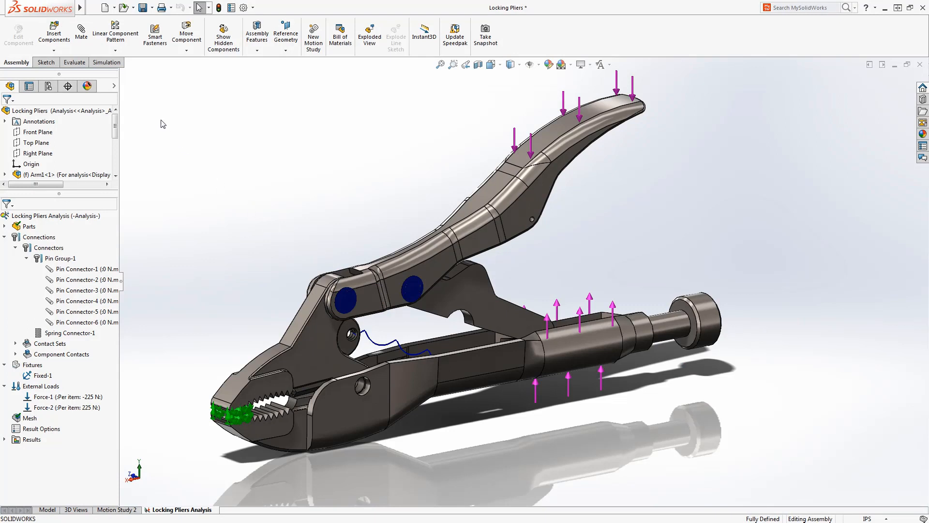
Step: Open the Connections Advisor dropdown listing the connector types that can be added
click(130, 33)
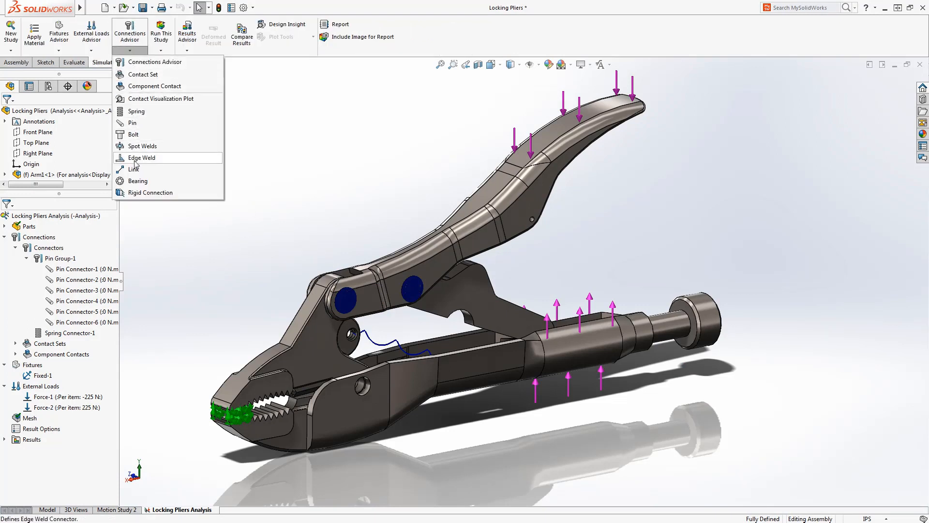
mouse_move(137, 192)
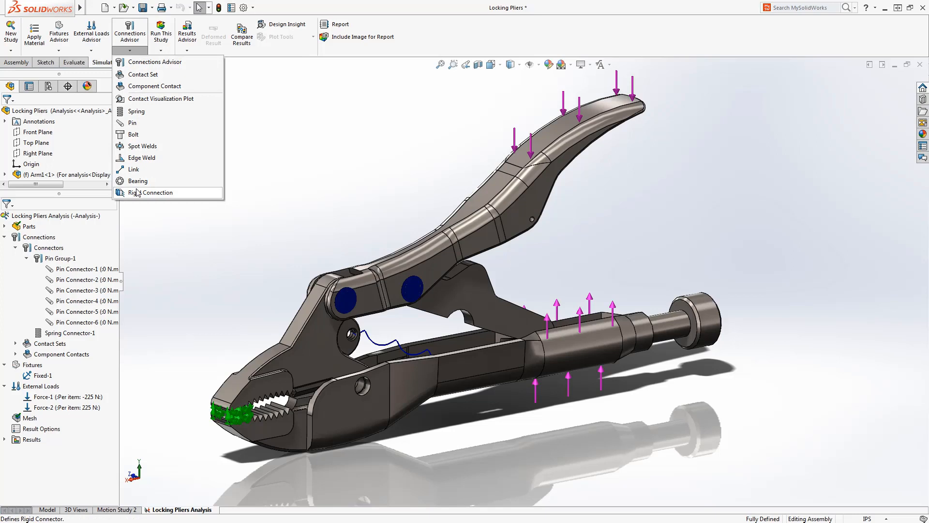
click(132, 122)
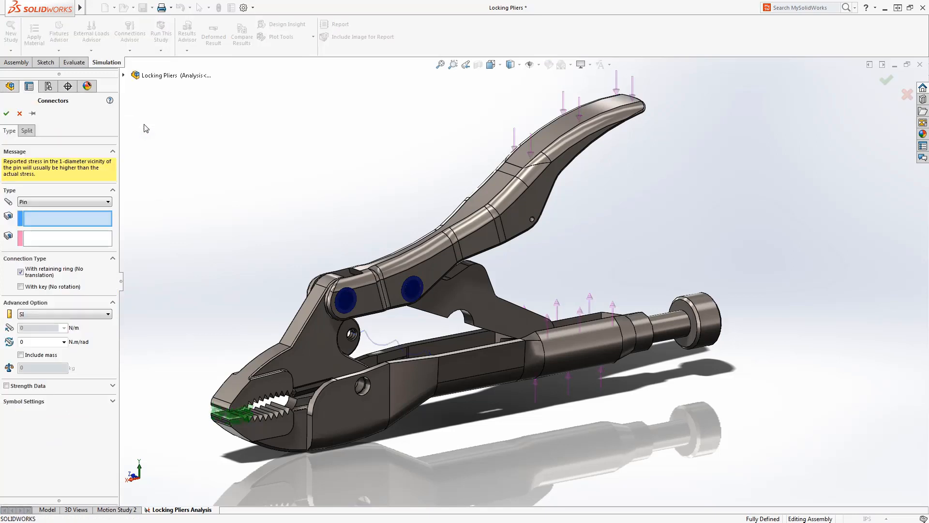
mouse_move(82, 255)
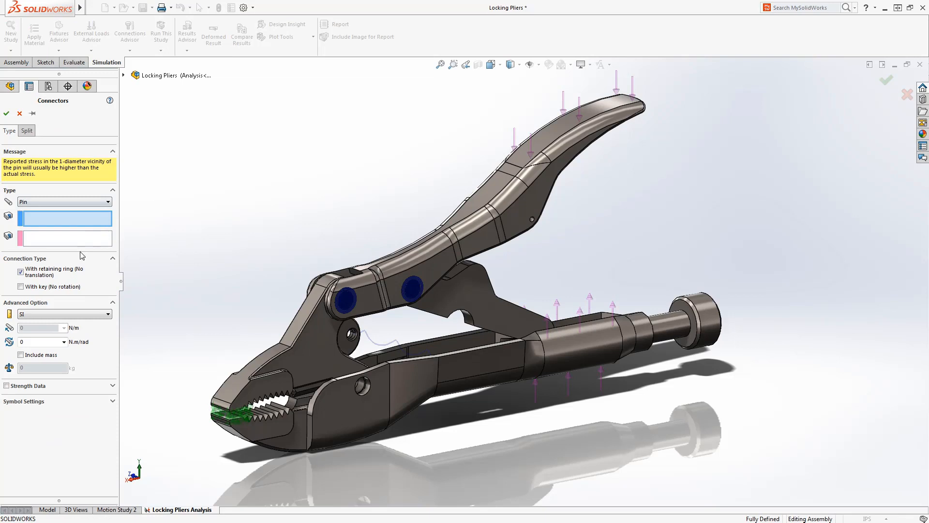
click(26, 385)
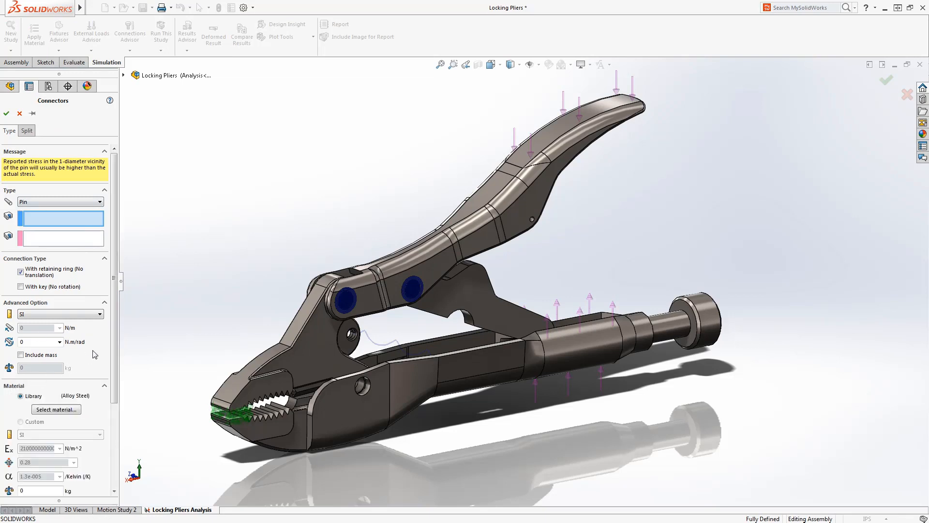
scroll(down, 3)
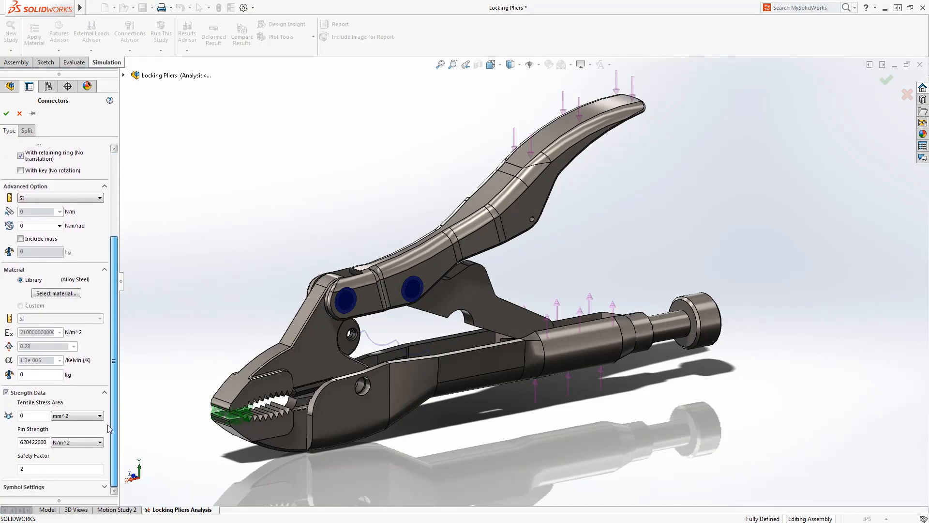
click(6, 113)
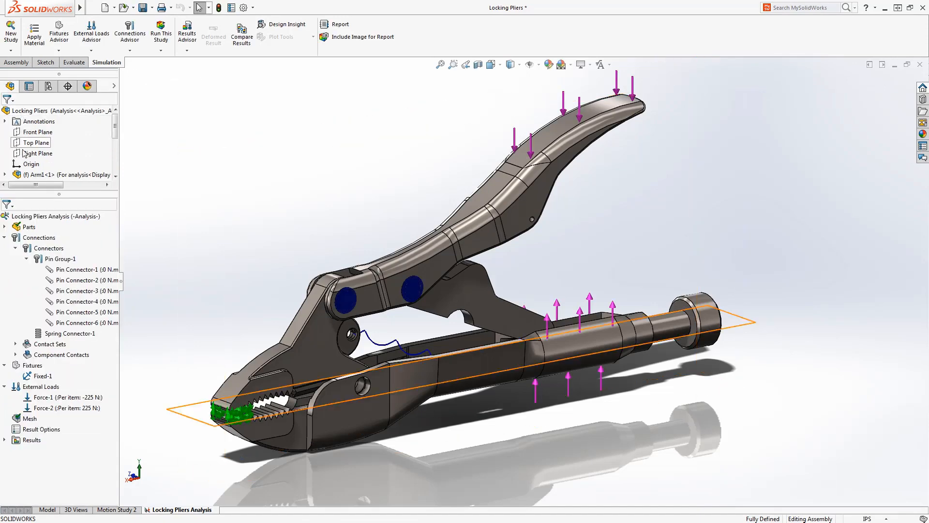
Step: Display the pliers' von Mises stress plot (250 MPa peak), then list and close connector forces
click(5, 440)
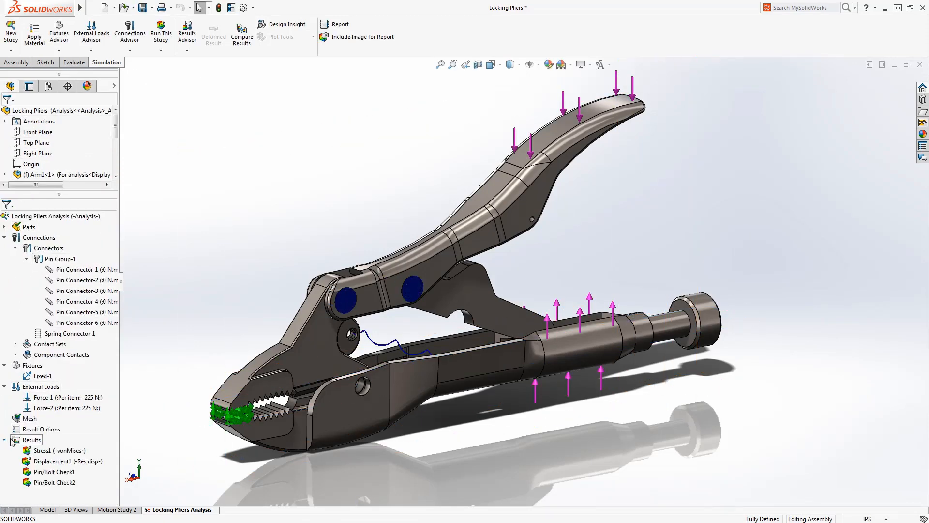
double_click(56, 450)
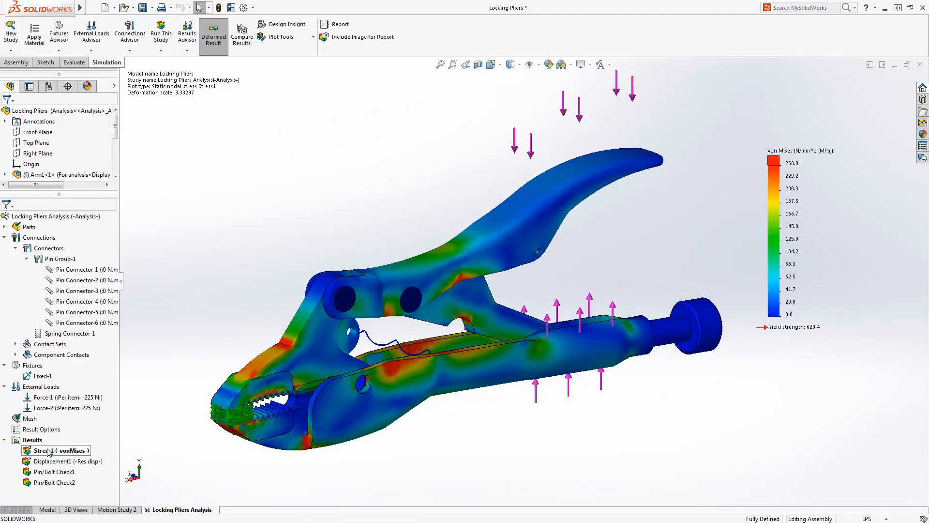
right_click(34, 439)
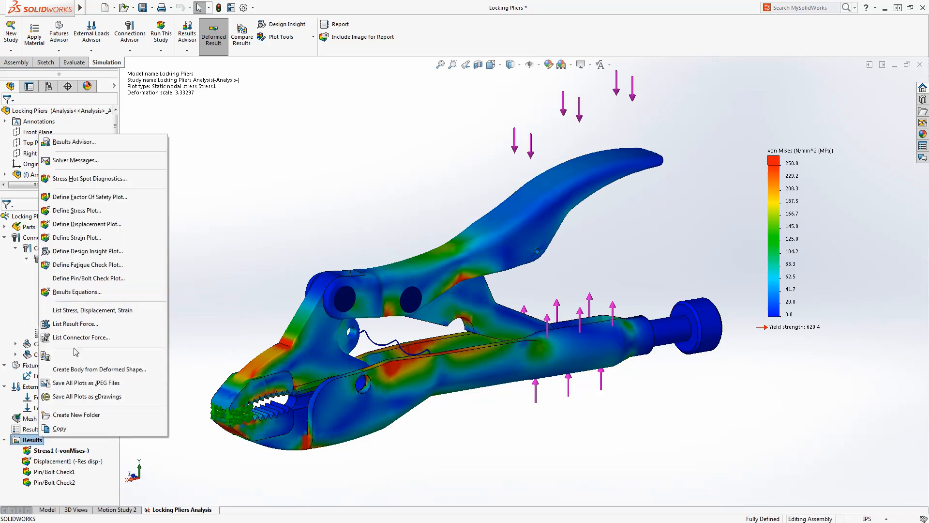
click(81, 337)
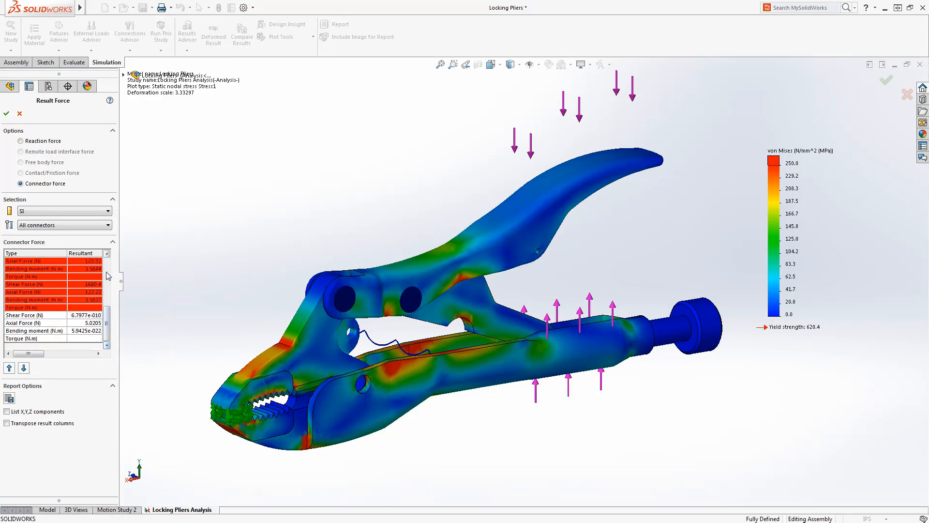
click(106, 254)
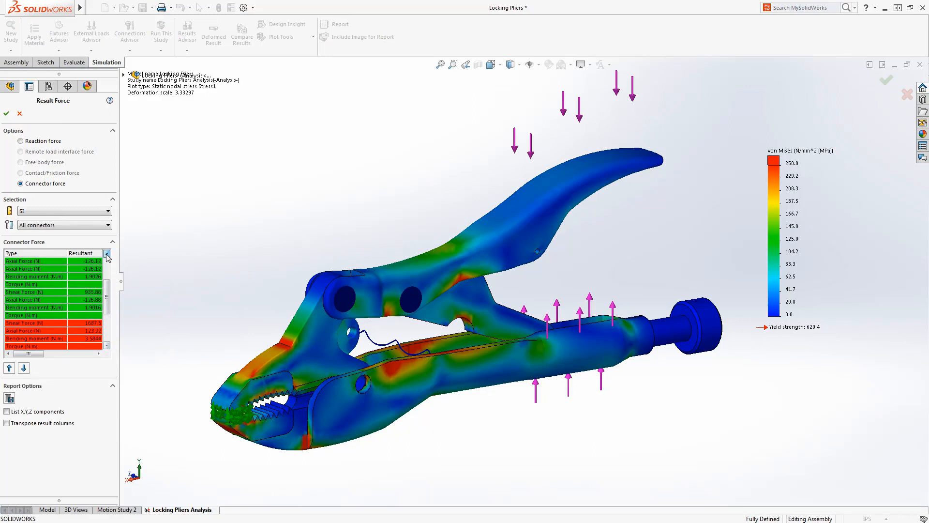
click(106, 253)
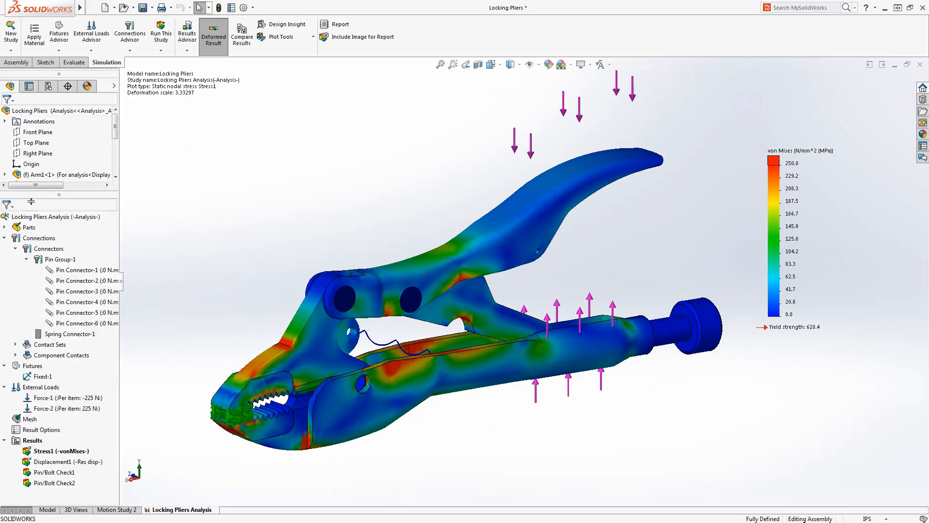
Step: Show the first Pin/Bolt Check plot and inspect Pin Connector-3, Pin Connector-6 and another connector
click(57, 472)
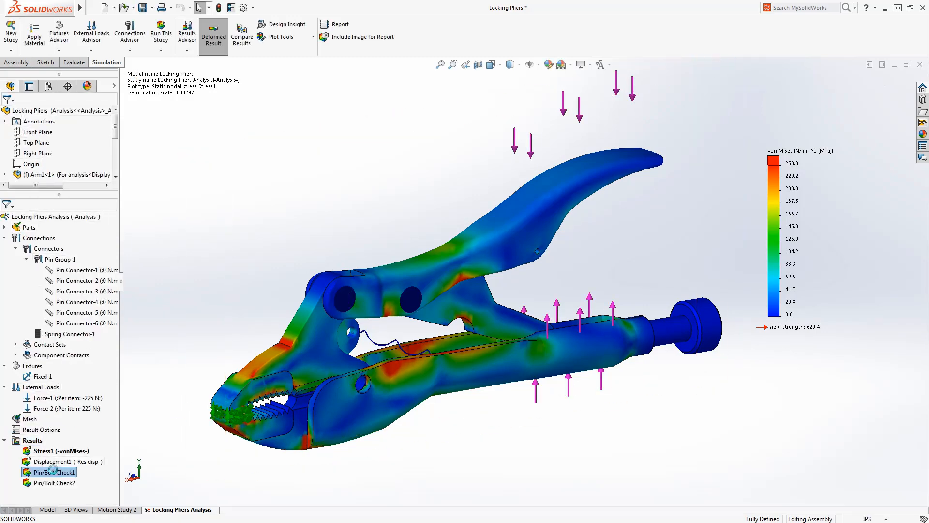
double_click(54, 472)
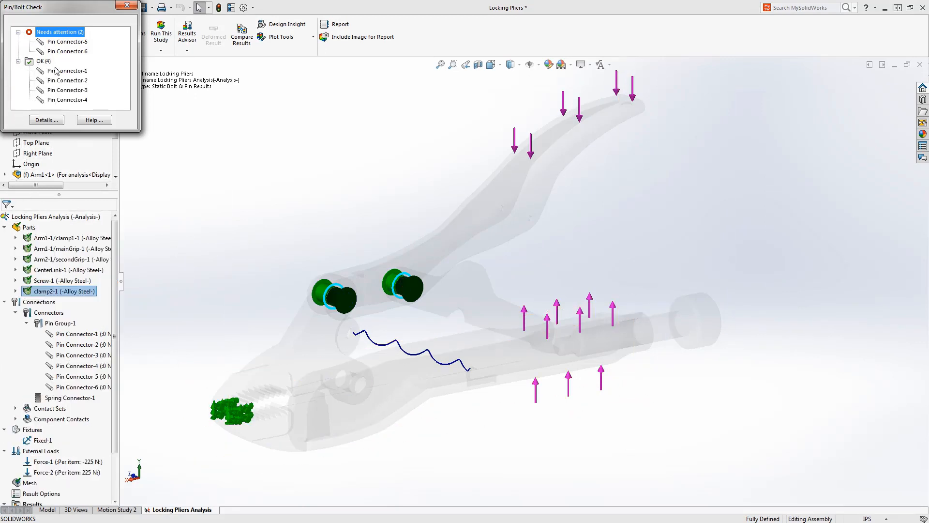
click(68, 90)
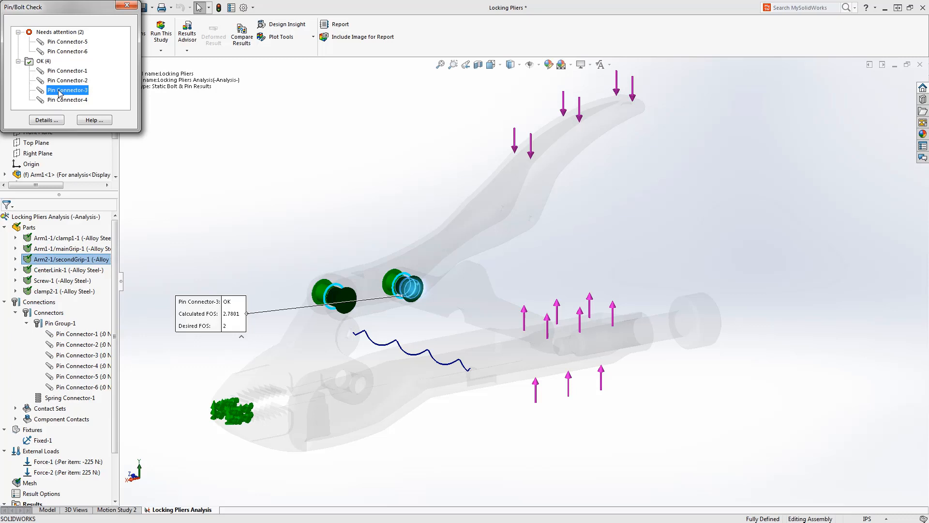
click(68, 51)
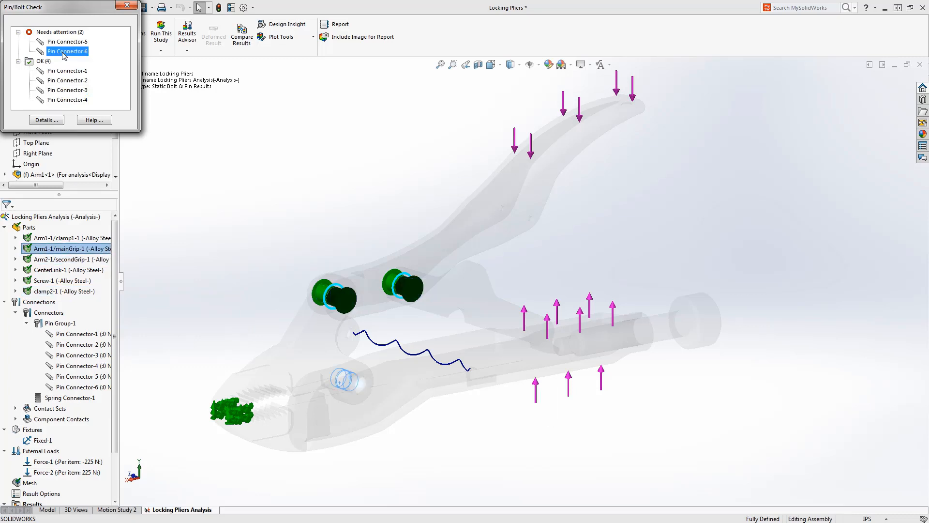
click(68, 41)
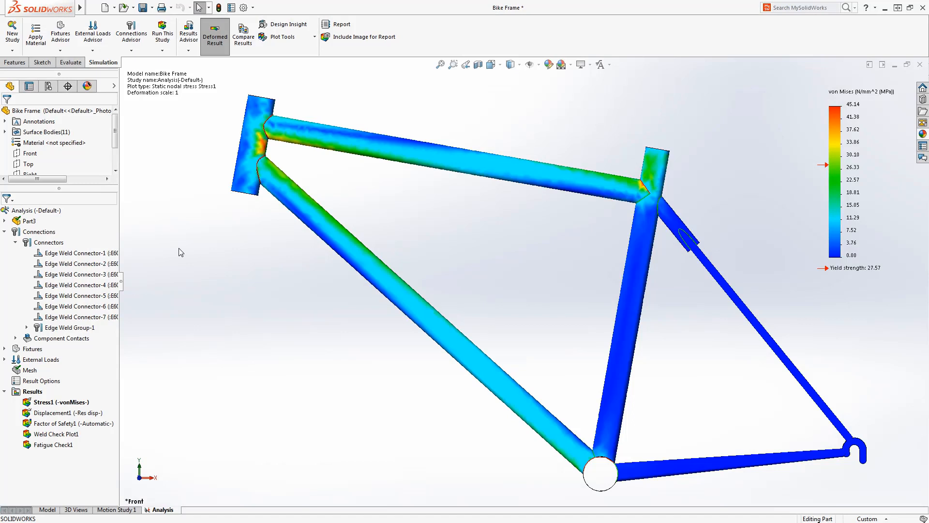
mouse_move(78, 273)
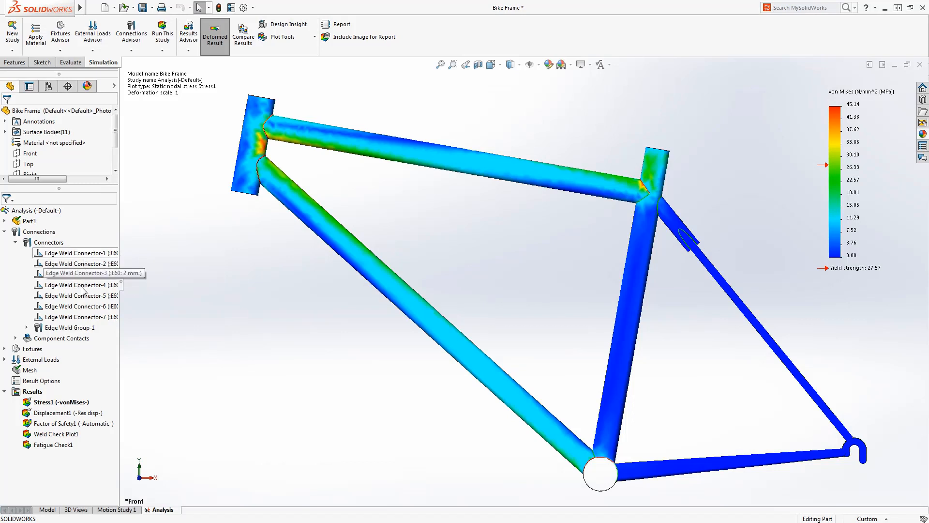
mouse_move(79, 315)
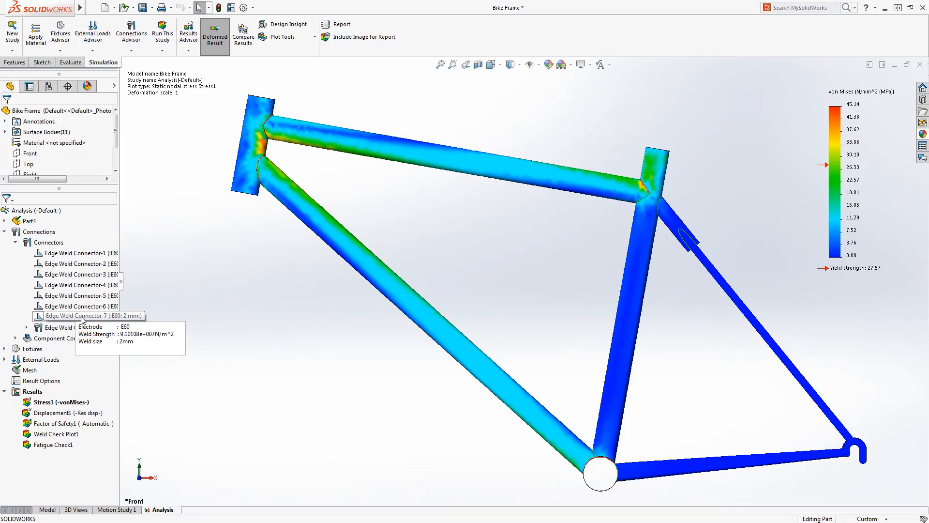
Step: Bring up the right-click actions for Edge Weld Connector-7
right_click(34, 391)
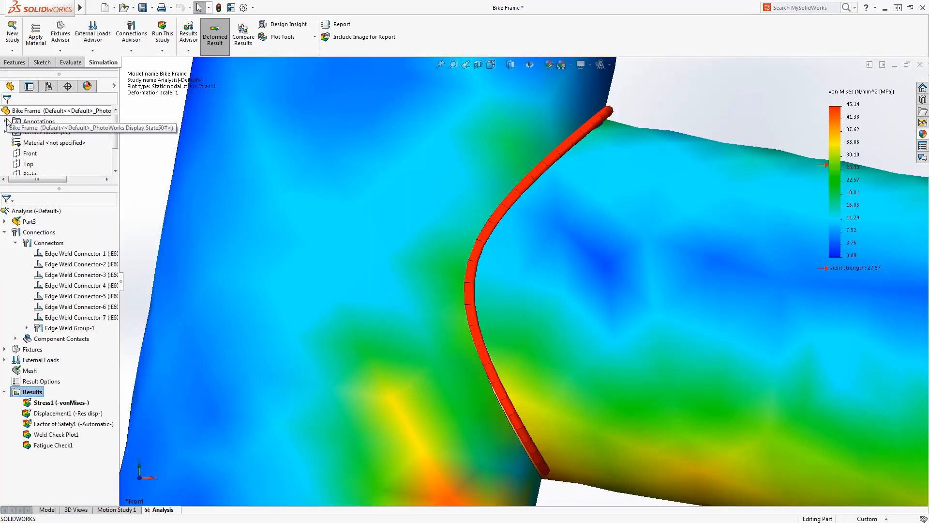
Step: Show Weld Check Plot1 and compare required weld sizes on flagged connectors, including Edge Weld Connector-5 and -6
click(55, 433)
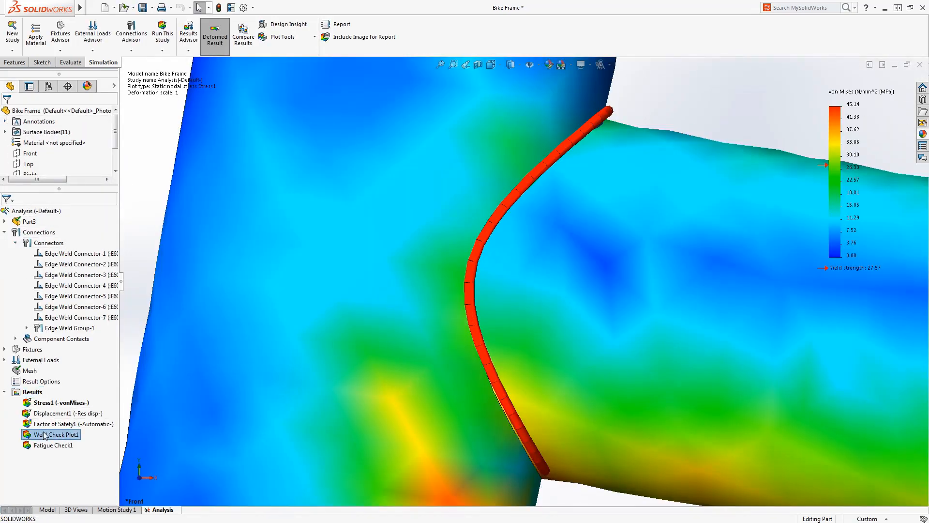
double_click(55, 434)
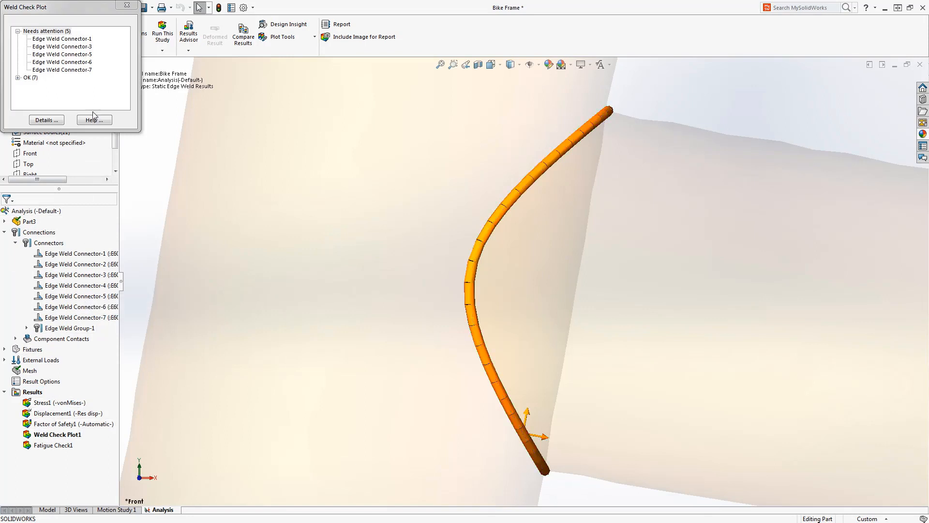
click(62, 47)
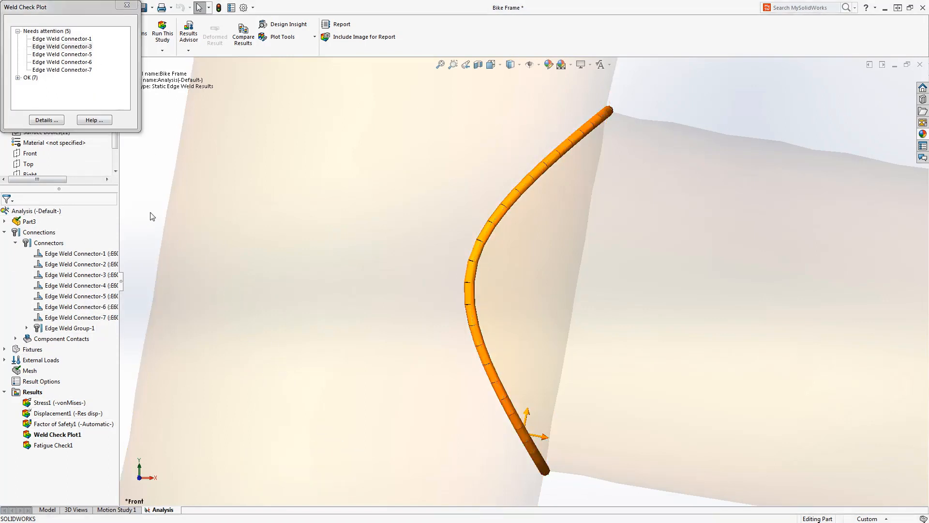
click(62, 54)
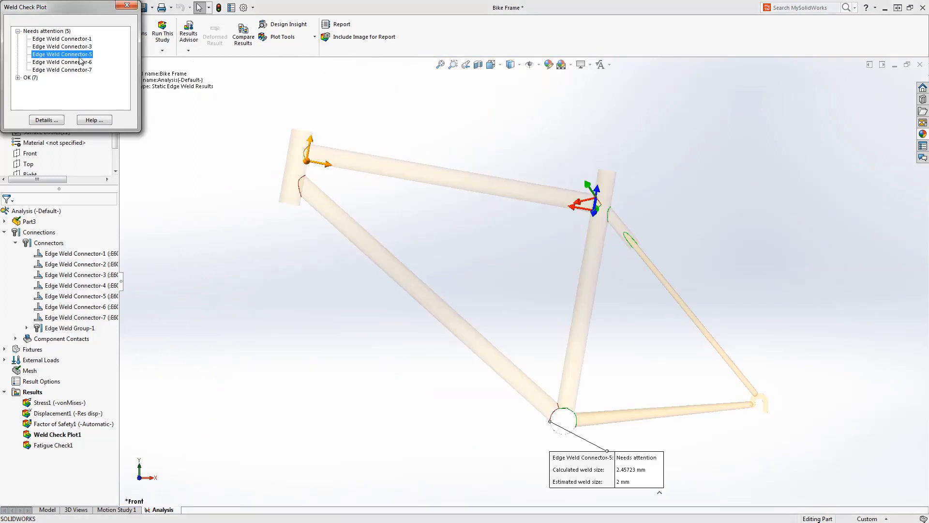
click(62, 61)
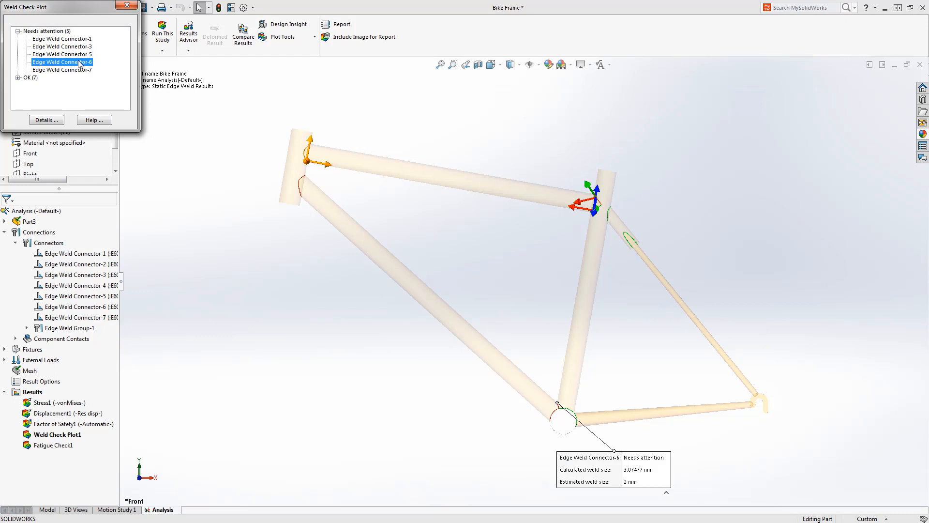
click(63, 69)
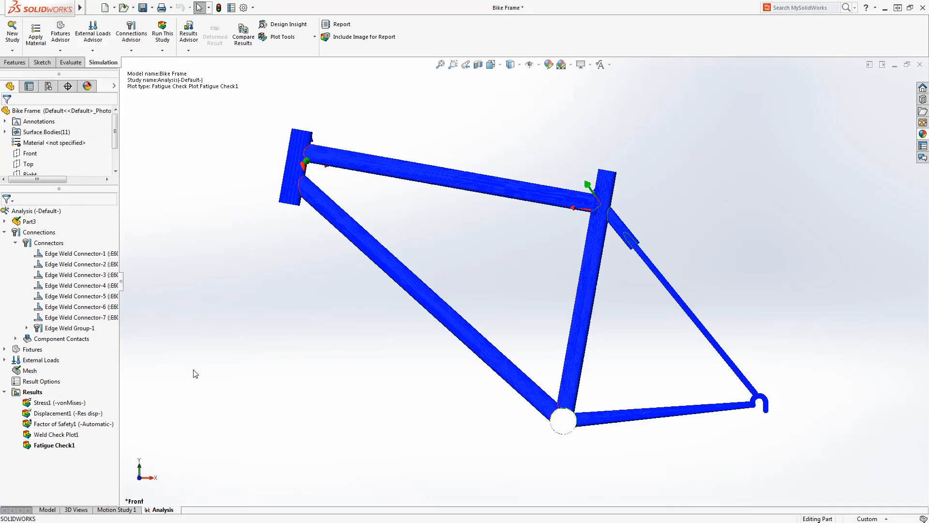
Step: Inspect the fatigue check plot's red weld areas around the head tube joints
click(454, 65)
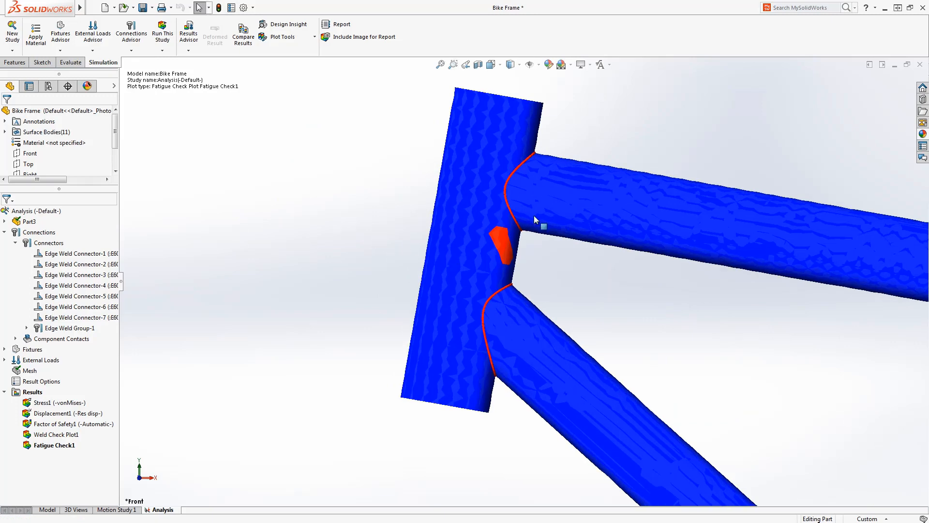
mouse_move(332, 214)
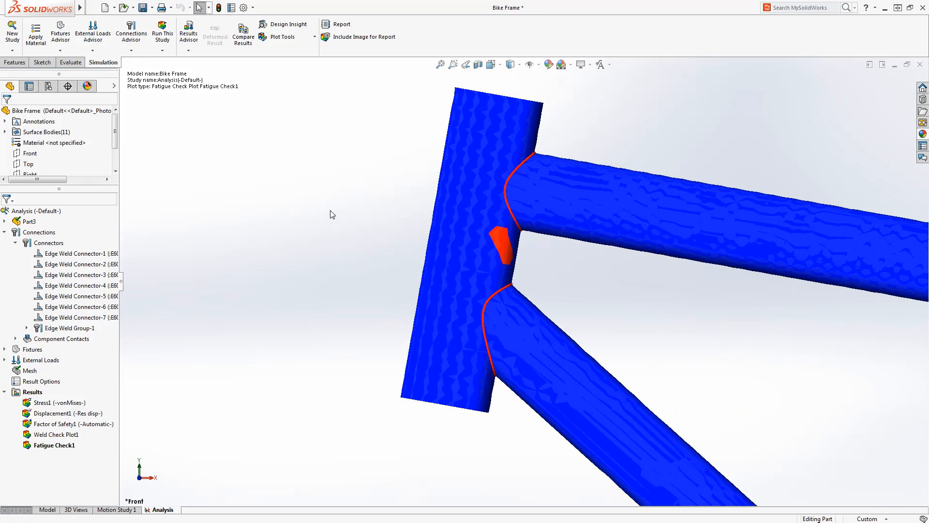
scroll(down, 3)
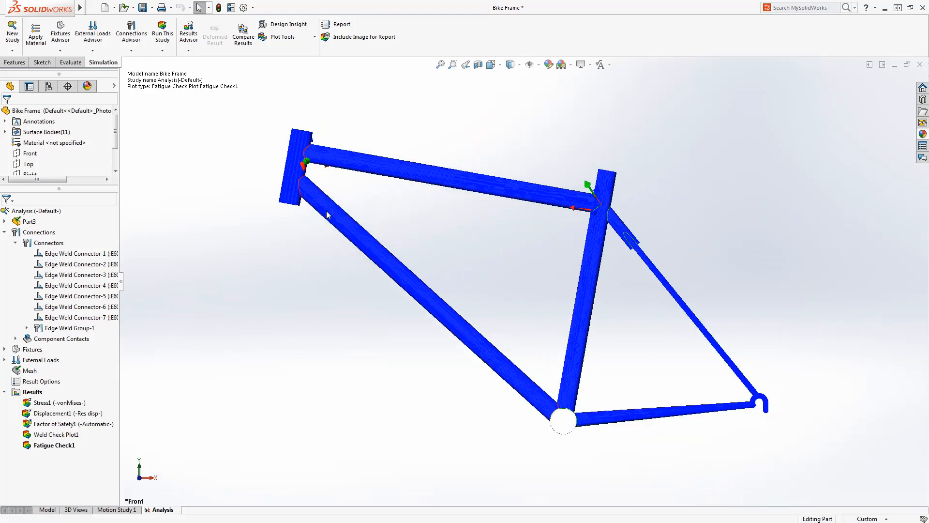